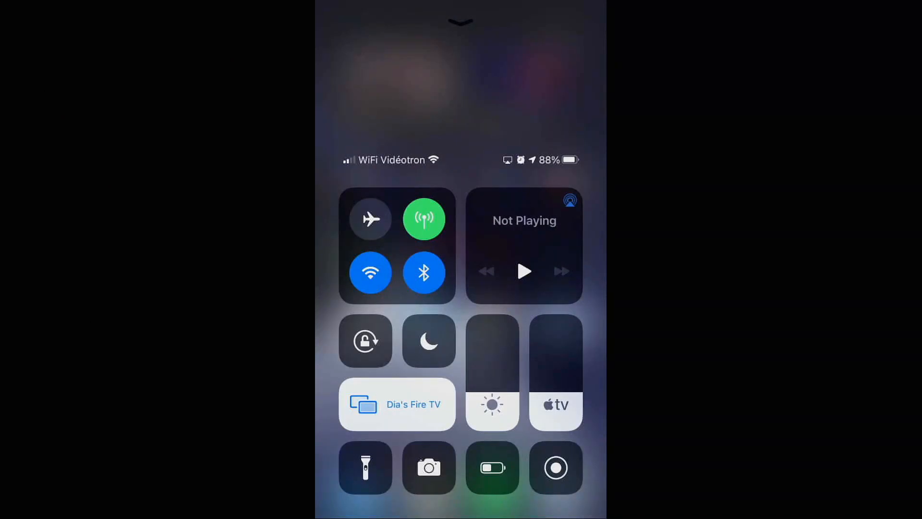
Go to Find > Search and search for 'air receiver'
scroll(down, 3)
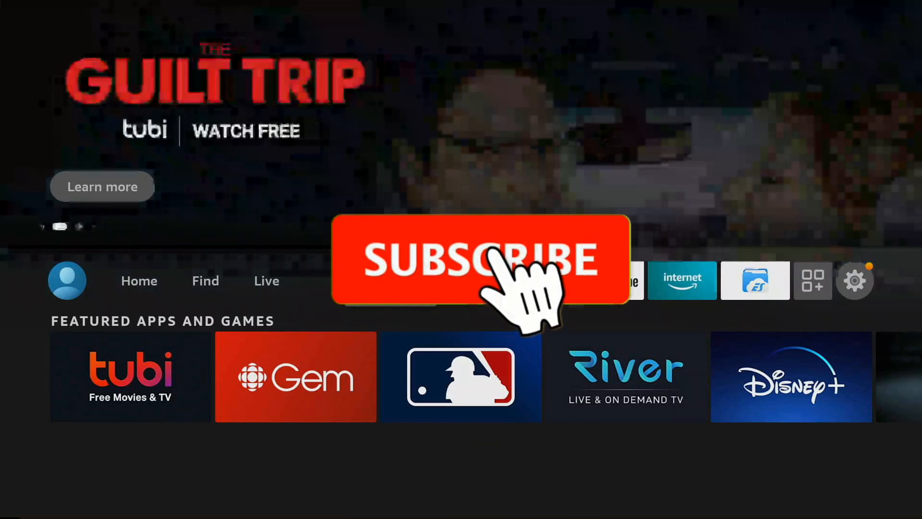
click(479, 257)
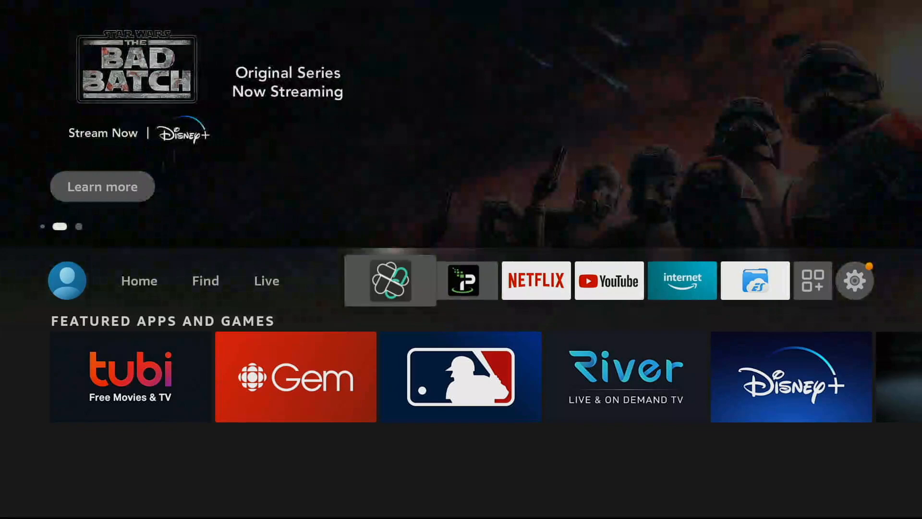
click(205, 279)
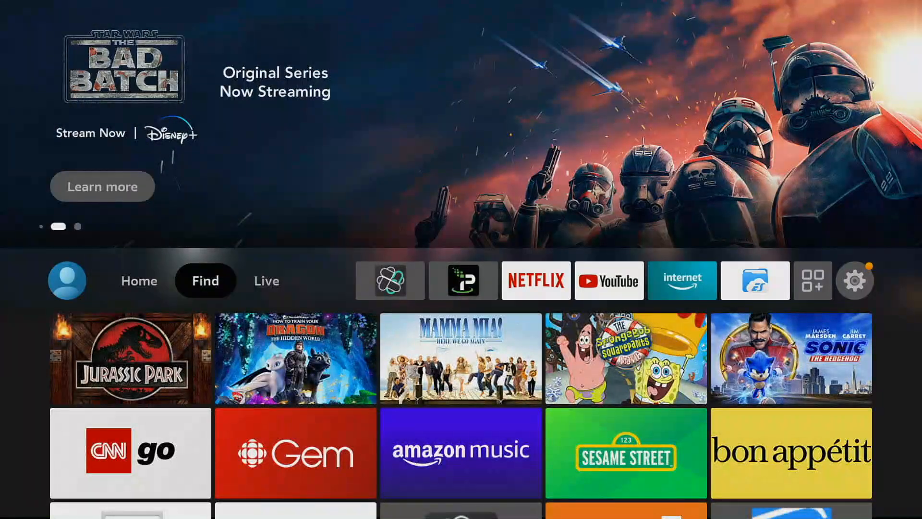
click(205, 279)
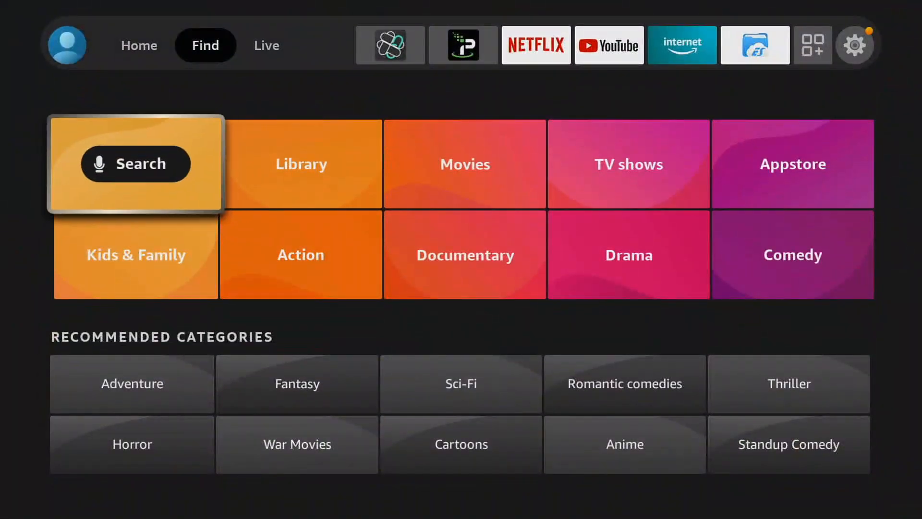
click(135, 163)
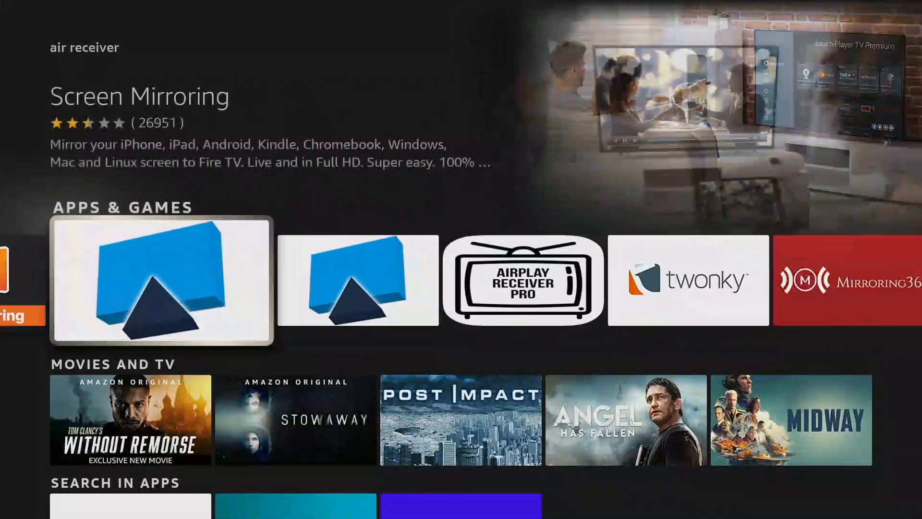
Locate the AirReceiver tile in the Apps & Games row and launch it
scroll(right, 3)
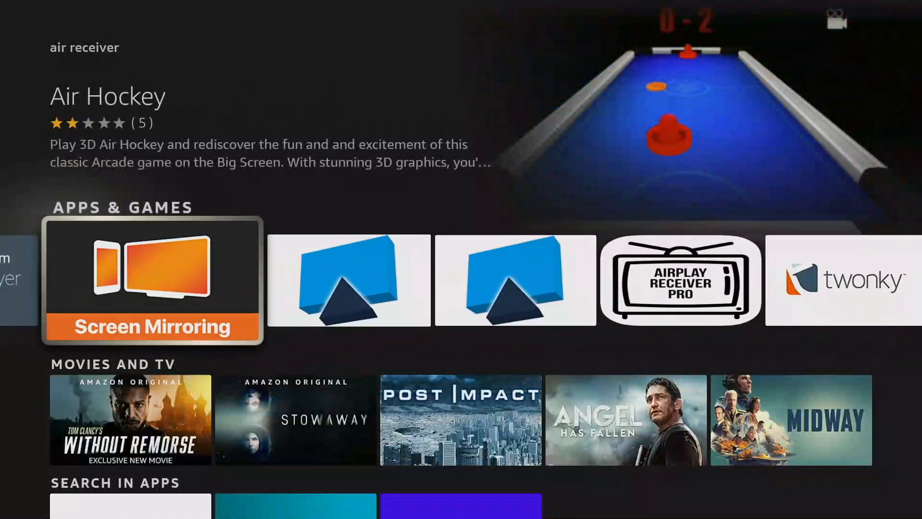
scroll(right, 3)
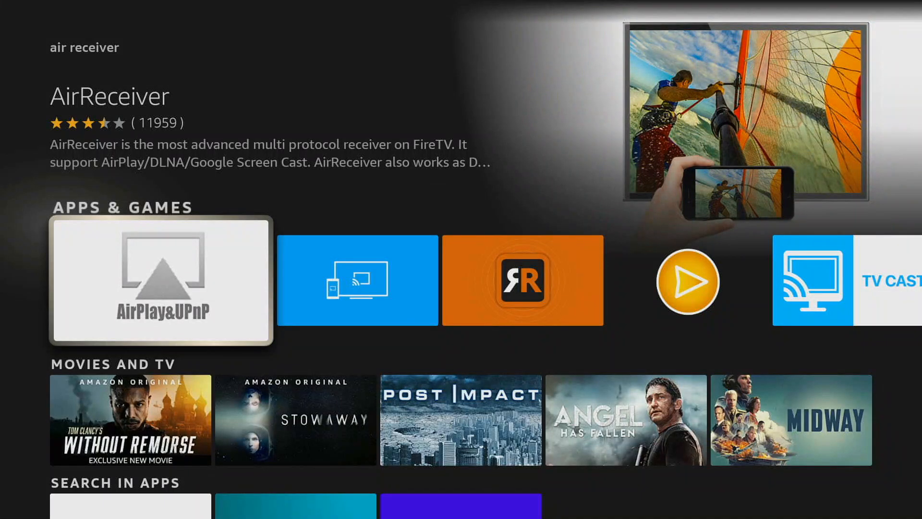
click(159, 280)
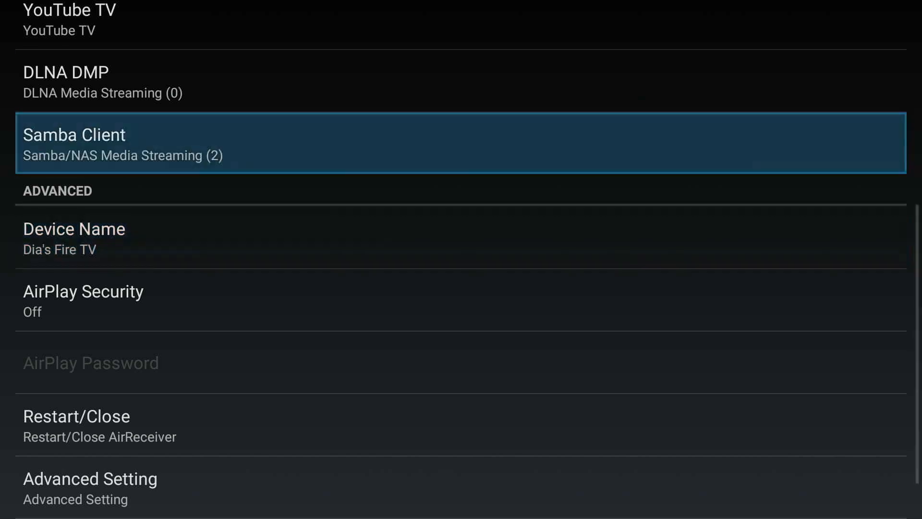
Turn off AirTunes Audio and YouTube Dial, leaving AirPlay and DLNA DMR enabled
scroll(up, 3)
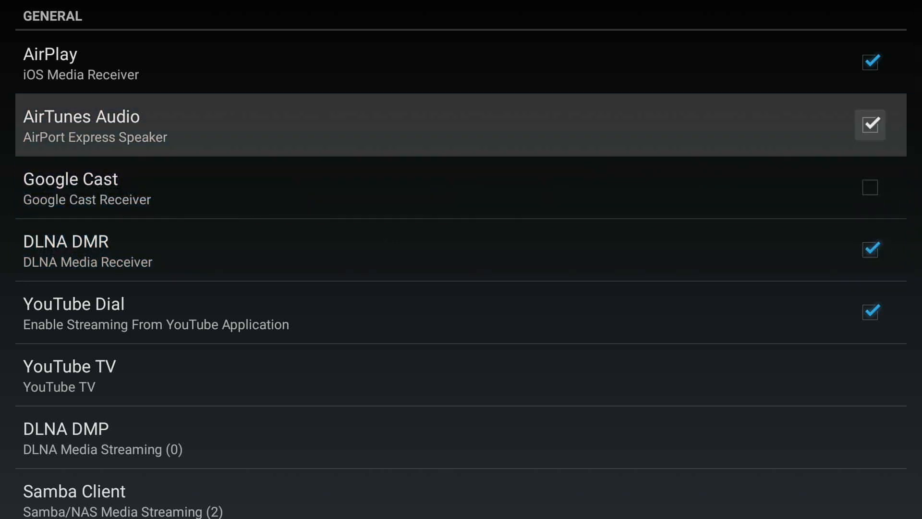
click(870, 125)
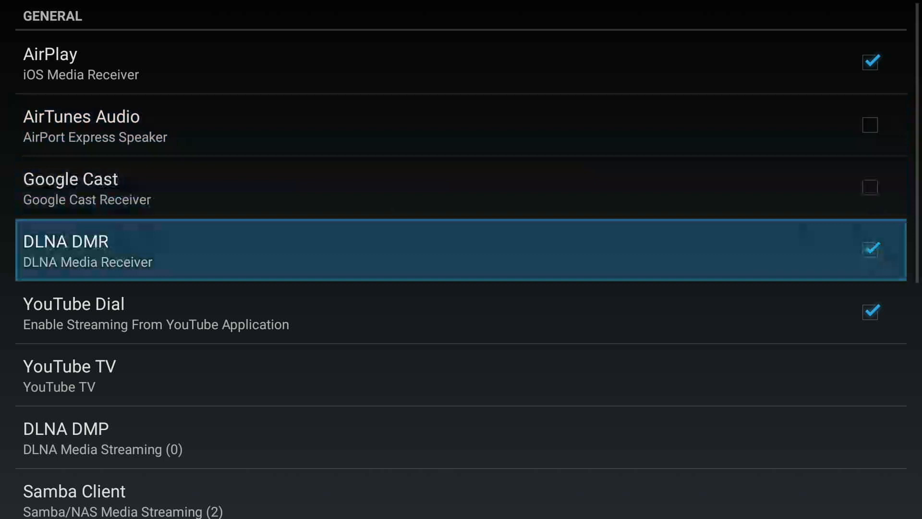
click(870, 312)
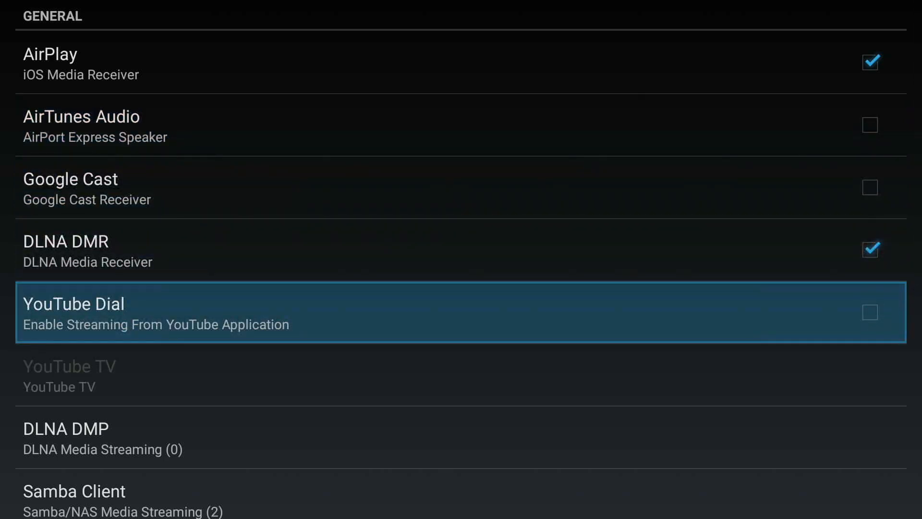
key(up)
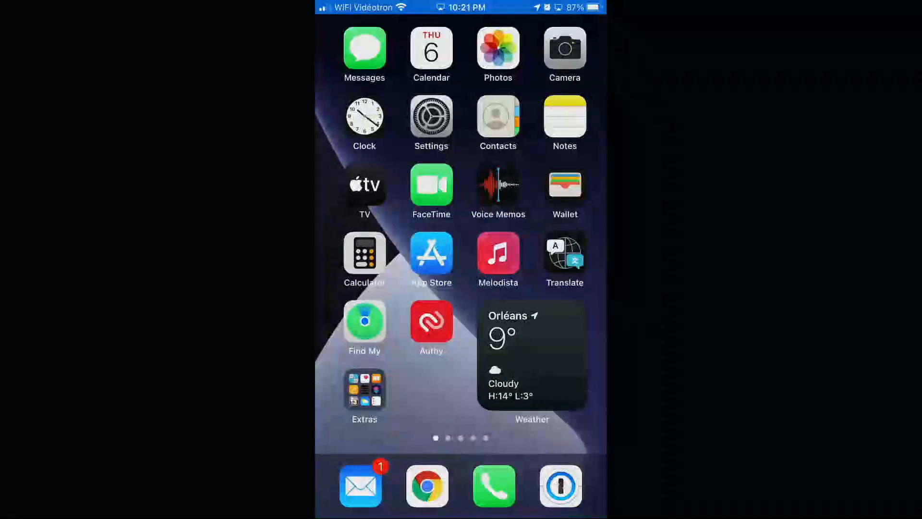
Go to the third home screen page and launch a game from the Games folder
scroll(left, 3)
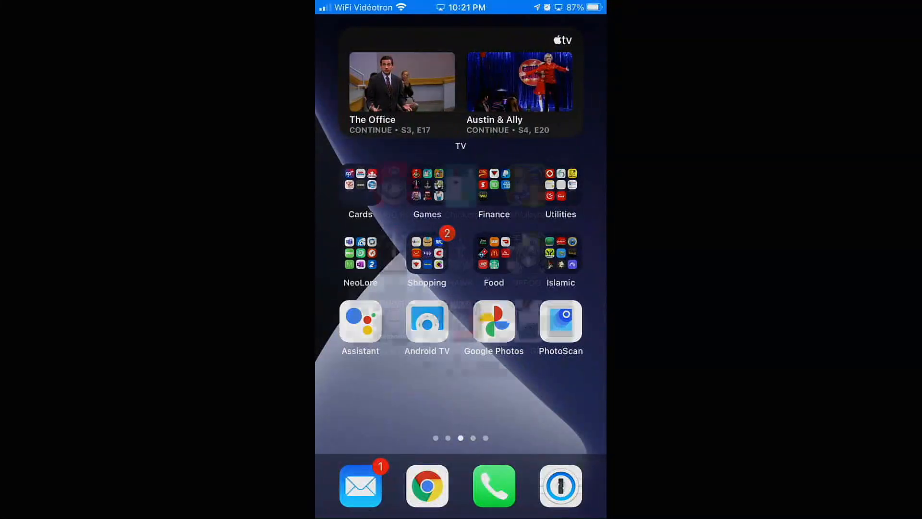
click(427, 184)
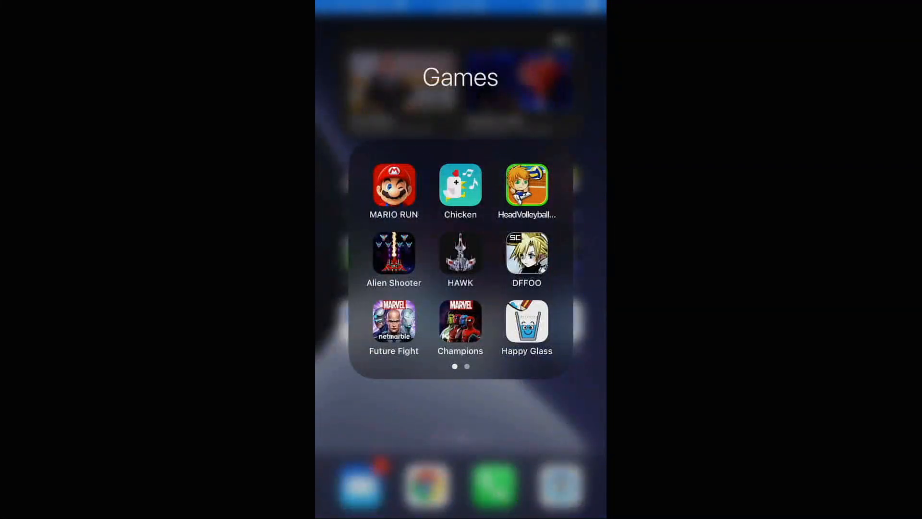
click(394, 256)
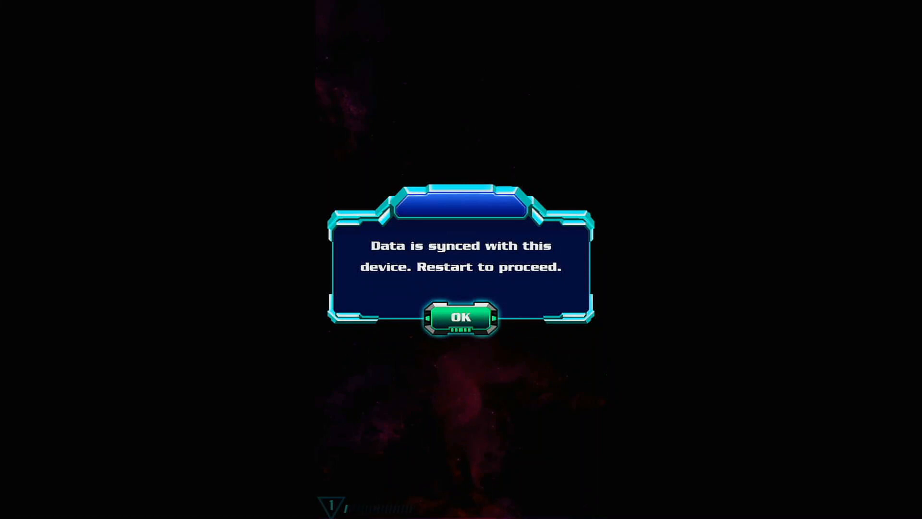
Dismiss the game's data-synced restart message, returning to the Games folder
click(460, 318)
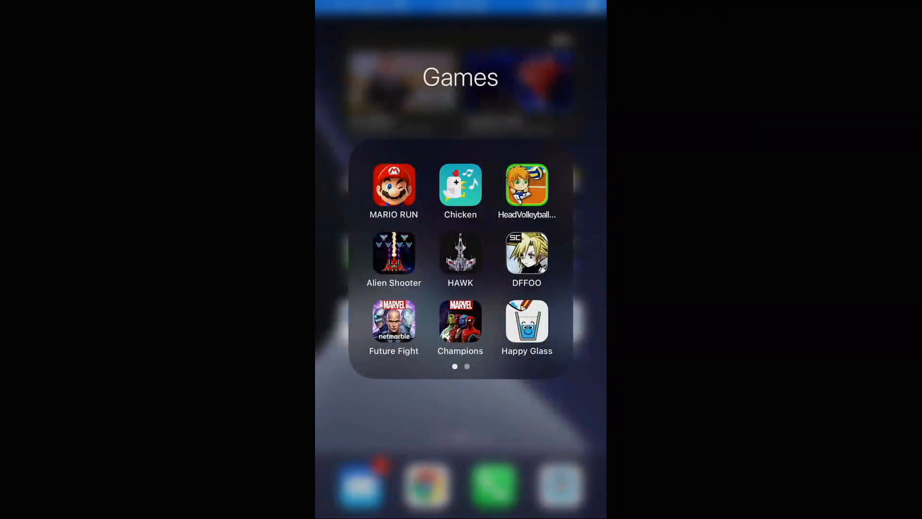
click(460, 186)
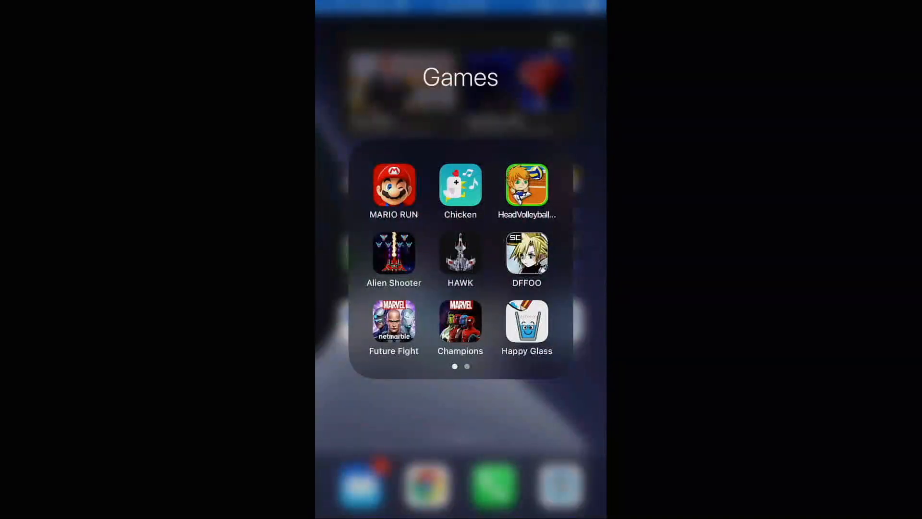
click(426, 485)
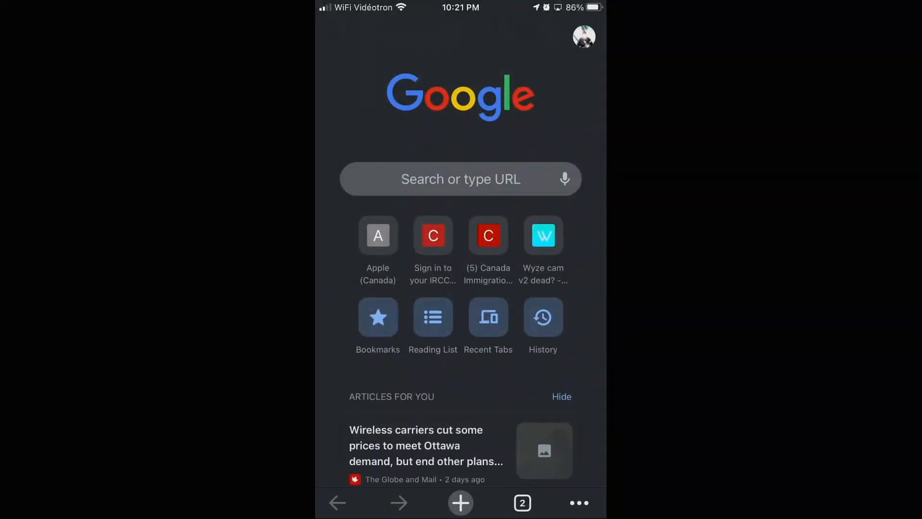
Search 'fire tv stick' in Chrome and browse the Fire TV Stick 4K shopping results
text(fire t)
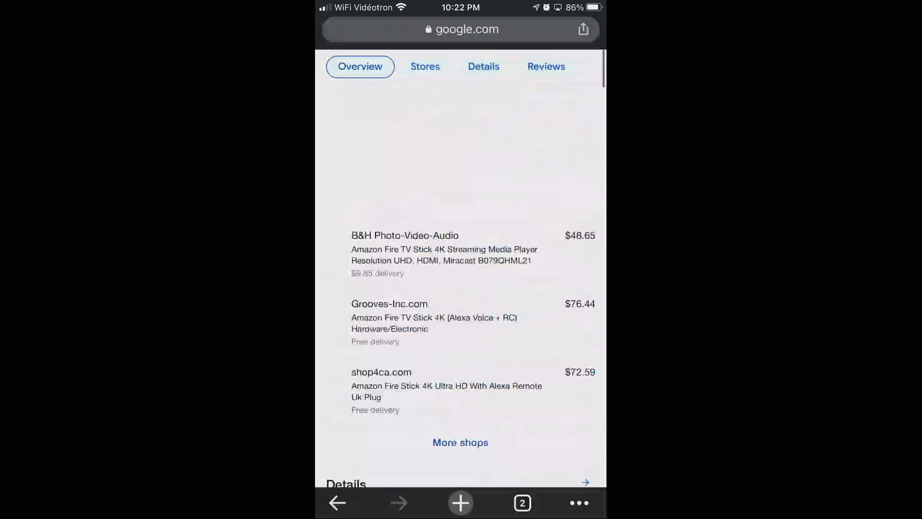
scroll(down, 3)
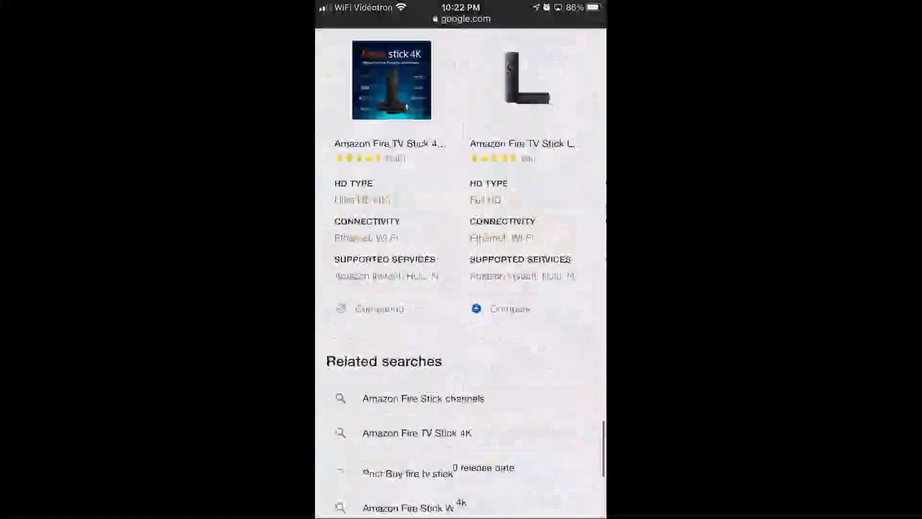